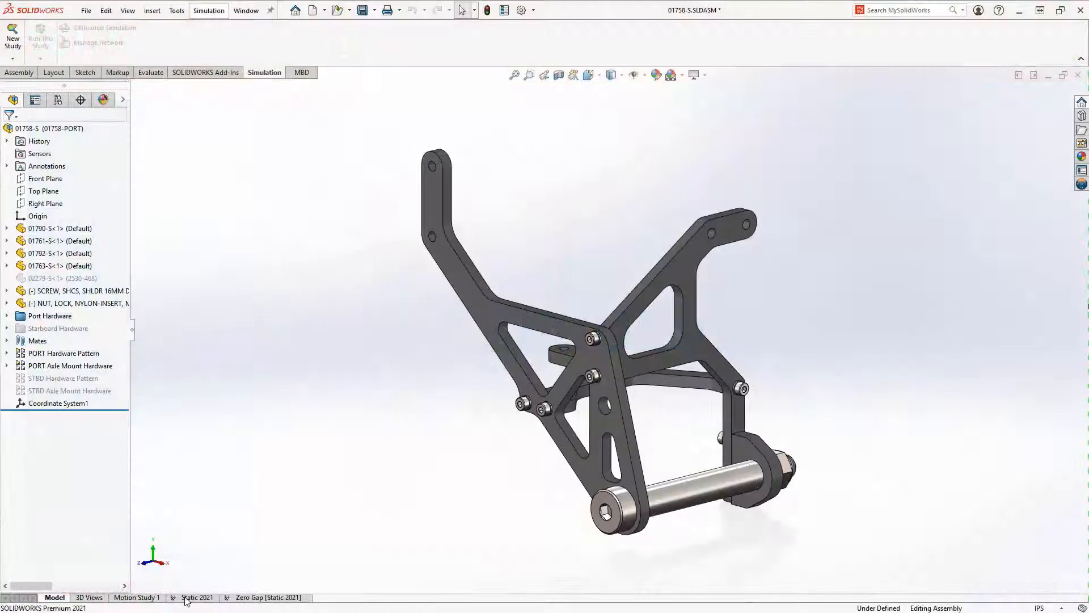
Inspect the BearingLoads-1 definition (500 N on the axle) and dismiss it
click(196, 598)
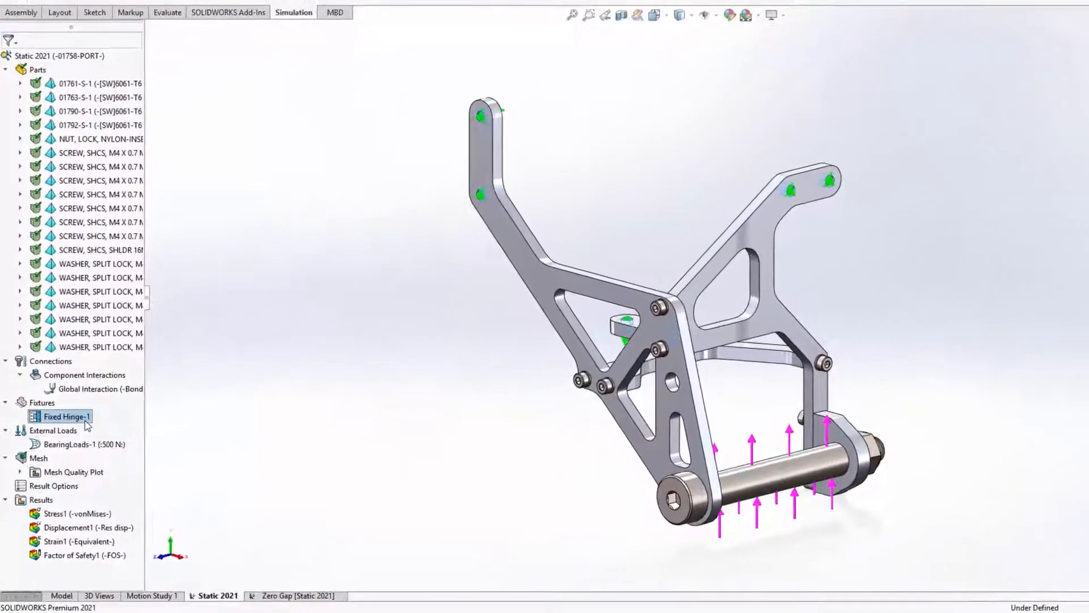
double_click(63, 417)
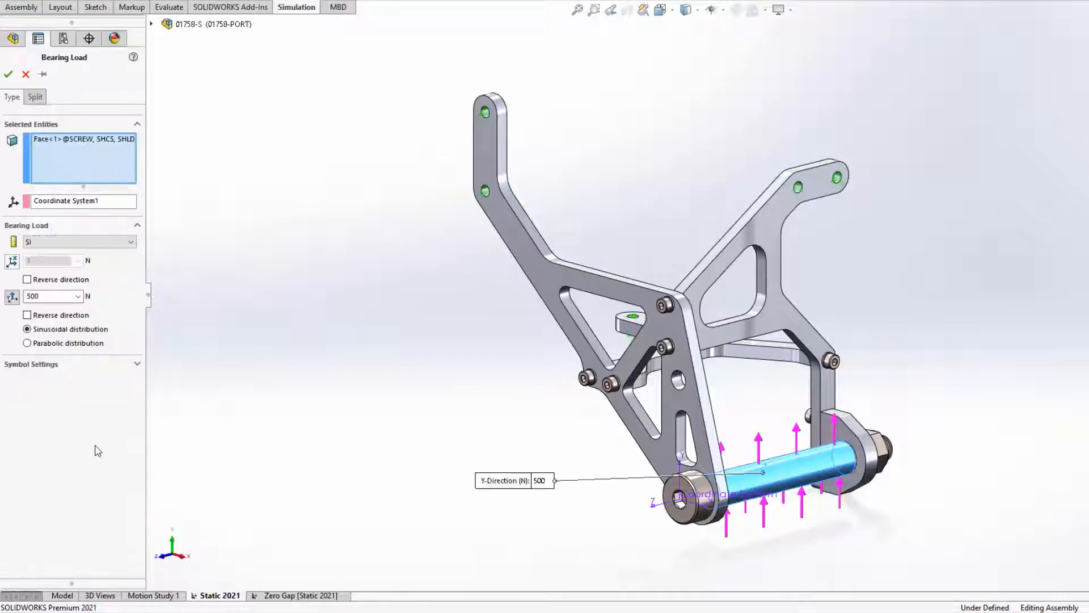
click(8, 75)
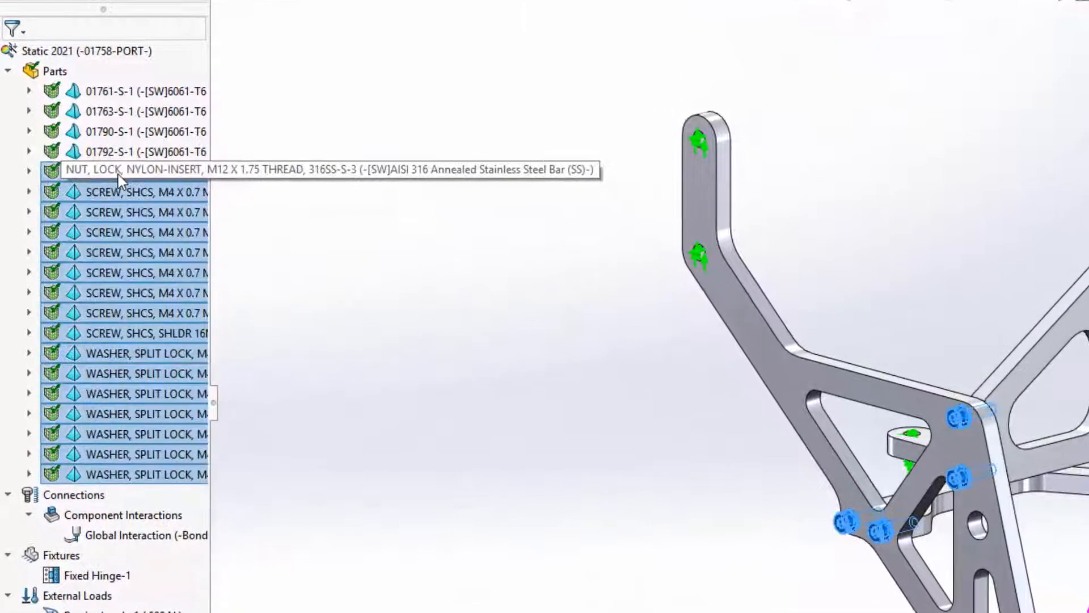
mouse_move(317, 415)
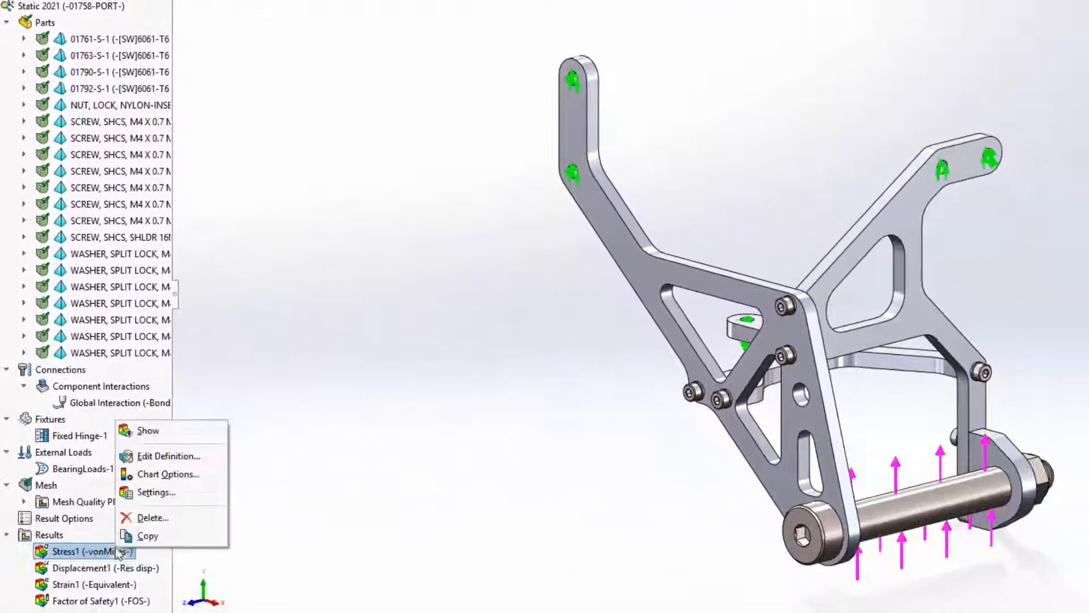
Show the Stress1 von Mises plot and review Mesh Details: 98,164 nodes, 84,892 elements
click(147, 430)
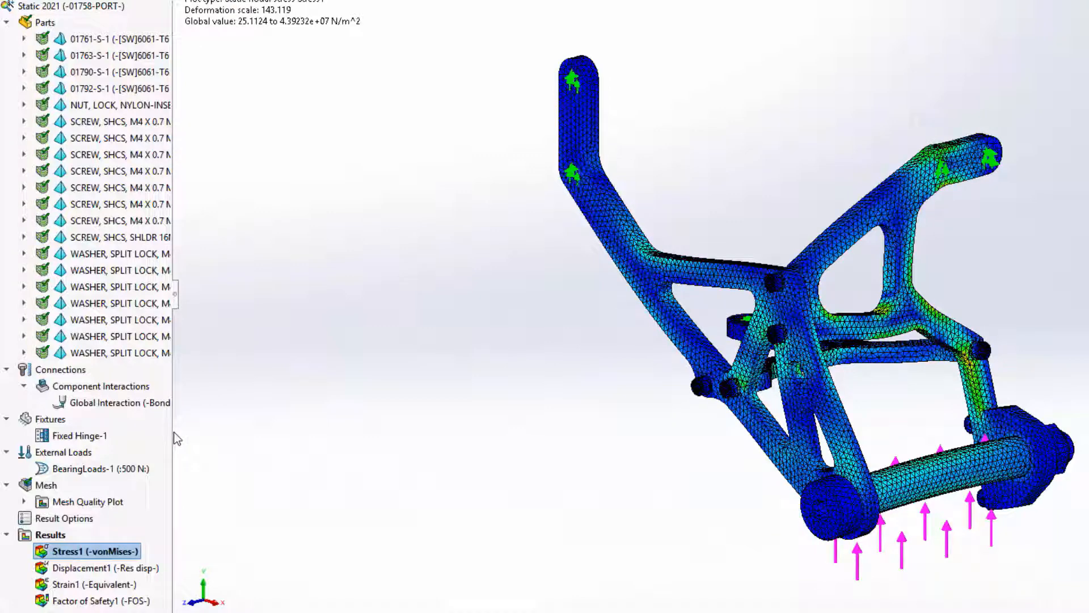
right_click(46, 485)
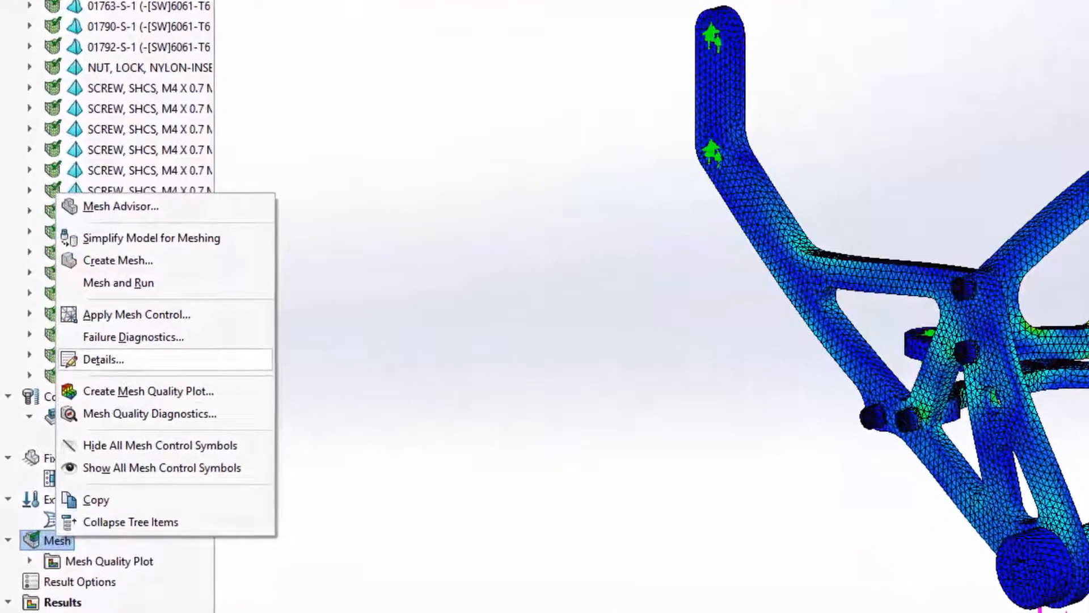
click(104, 359)
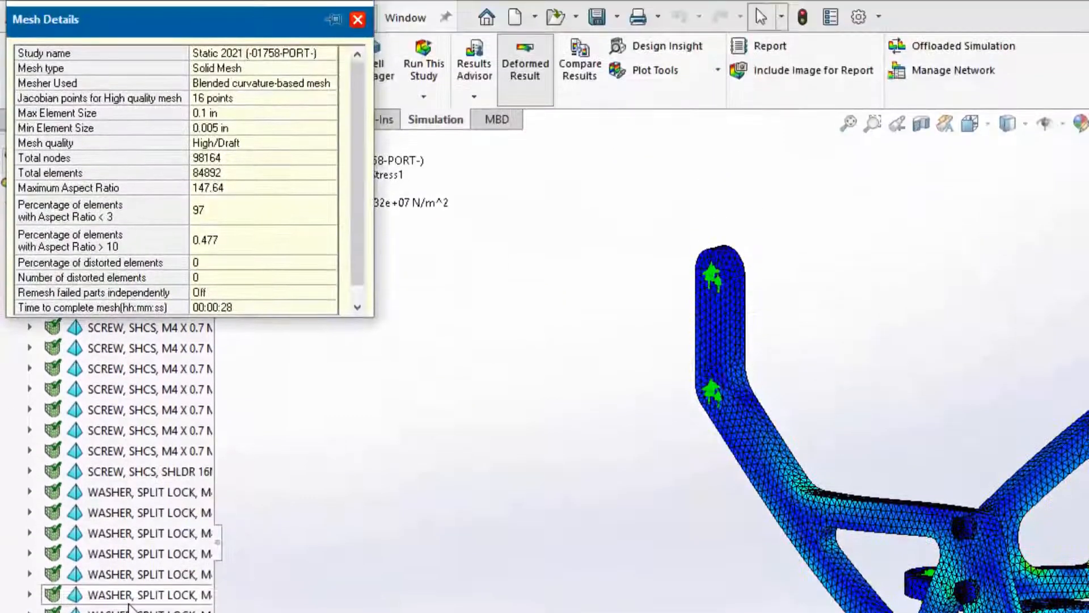
click(262, 307)
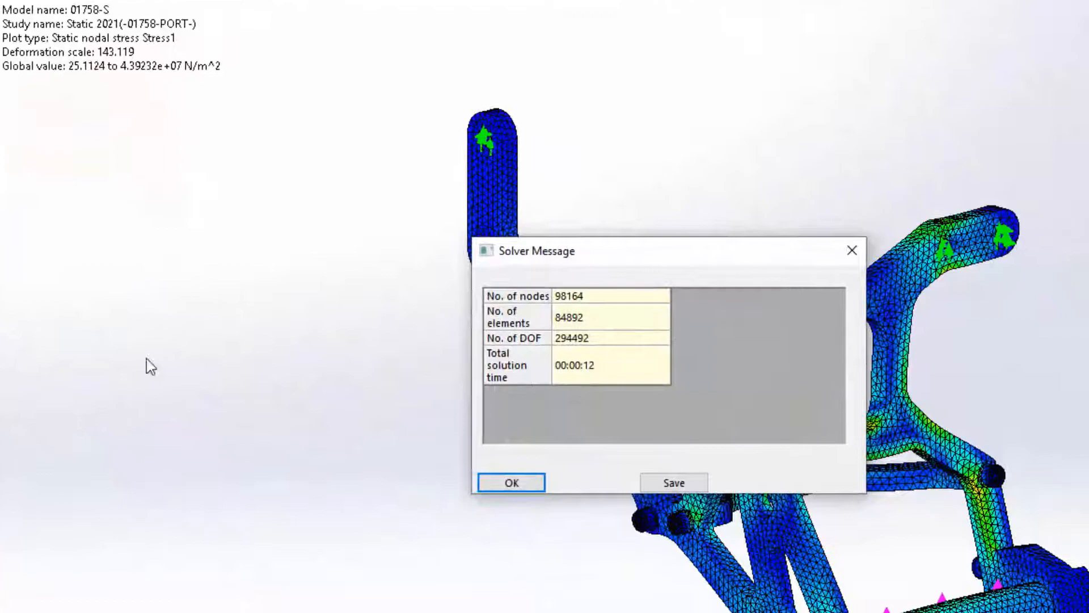
Dismiss the solver message and compare Stress1 of Static 2021 against Zero Gap
click(512, 483)
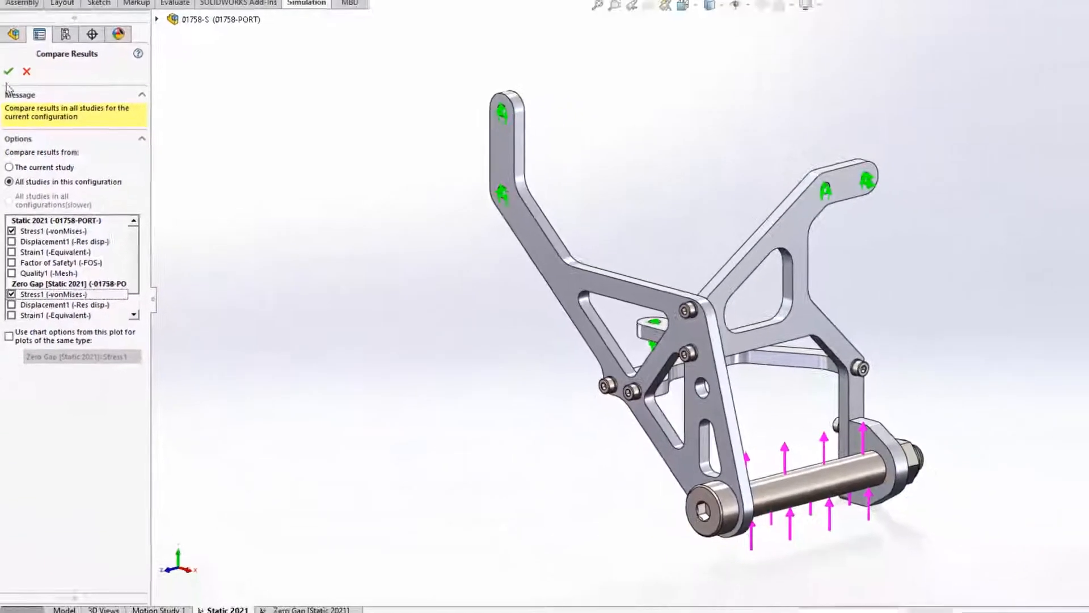
click(8, 70)
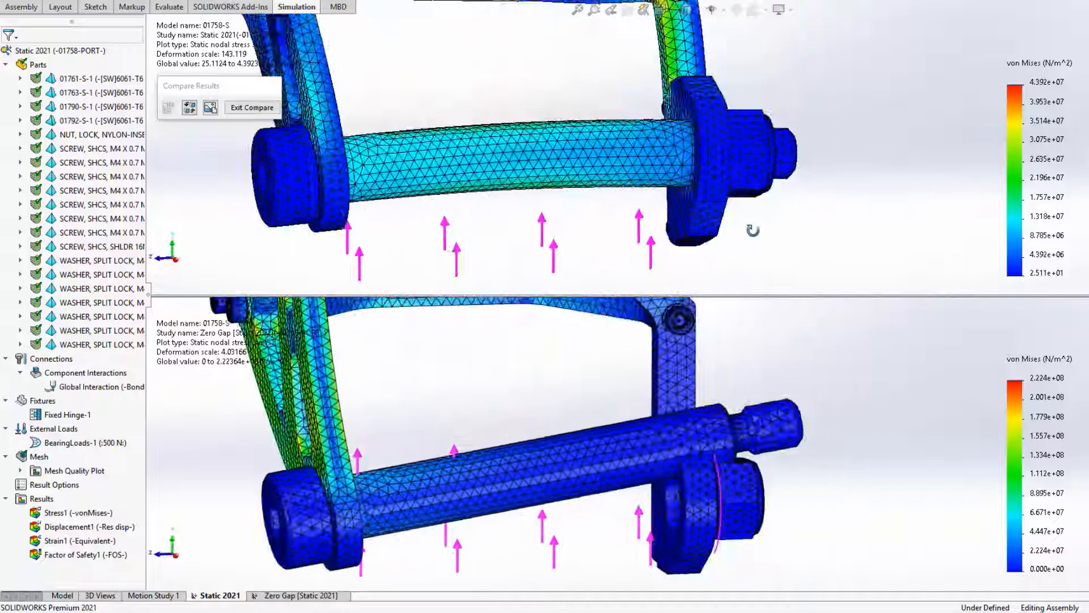
Exit Compare, leaving the Static 2021 von Mises plot alone
click(252, 107)
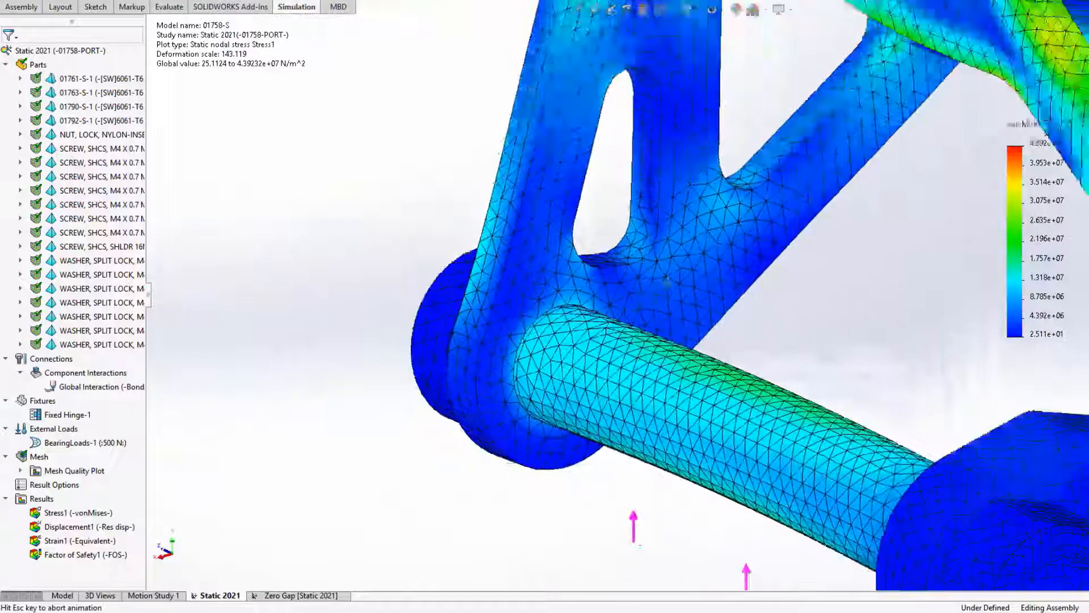
Create a Jacobian ratio diagnostic evaluated At Nodes with threshold 5
right_click(39, 449)
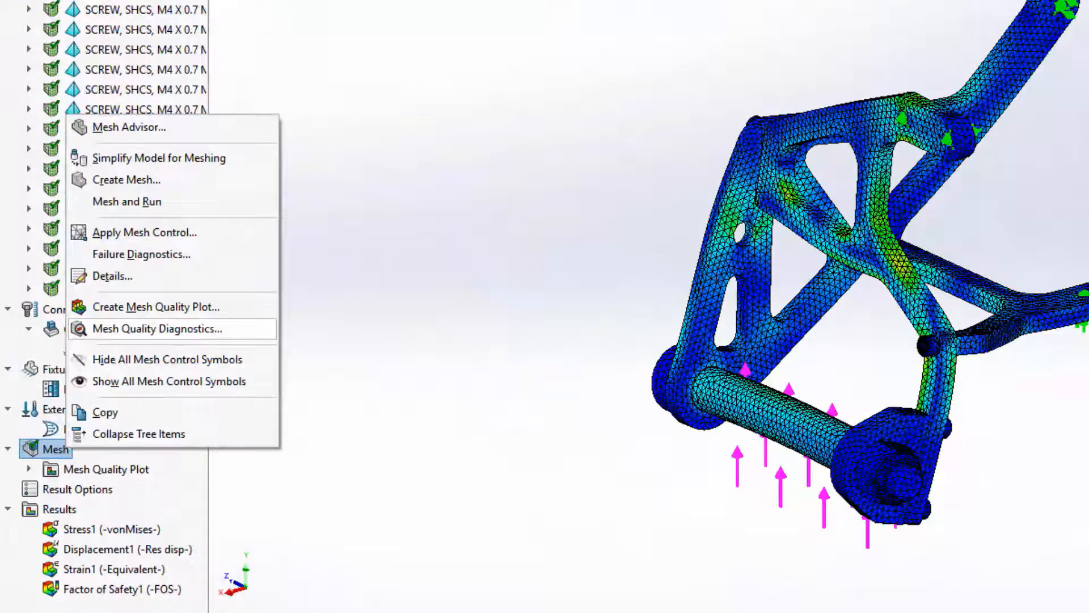
click(157, 329)
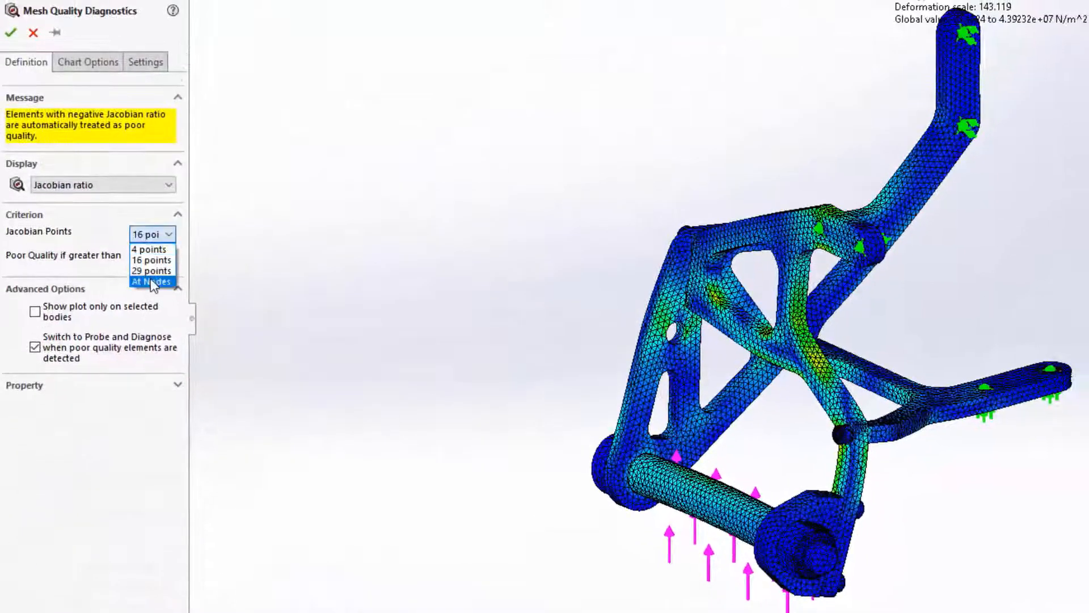
click(150, 280)
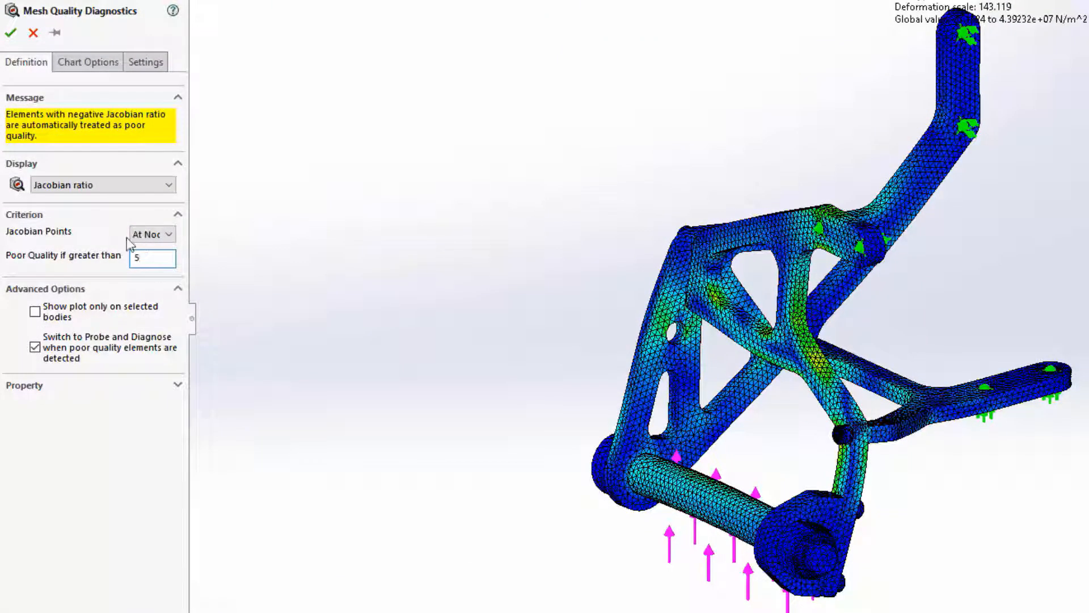
click(11, 32)
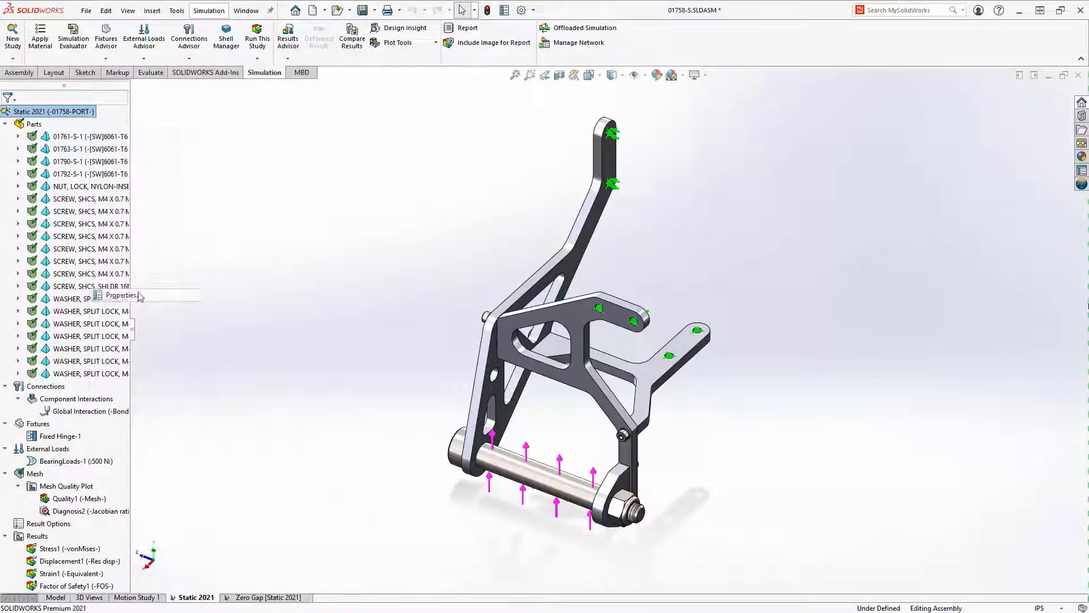
In the study properties, set solver selection to Manual and choose Direct Sparse
click(121, 295)
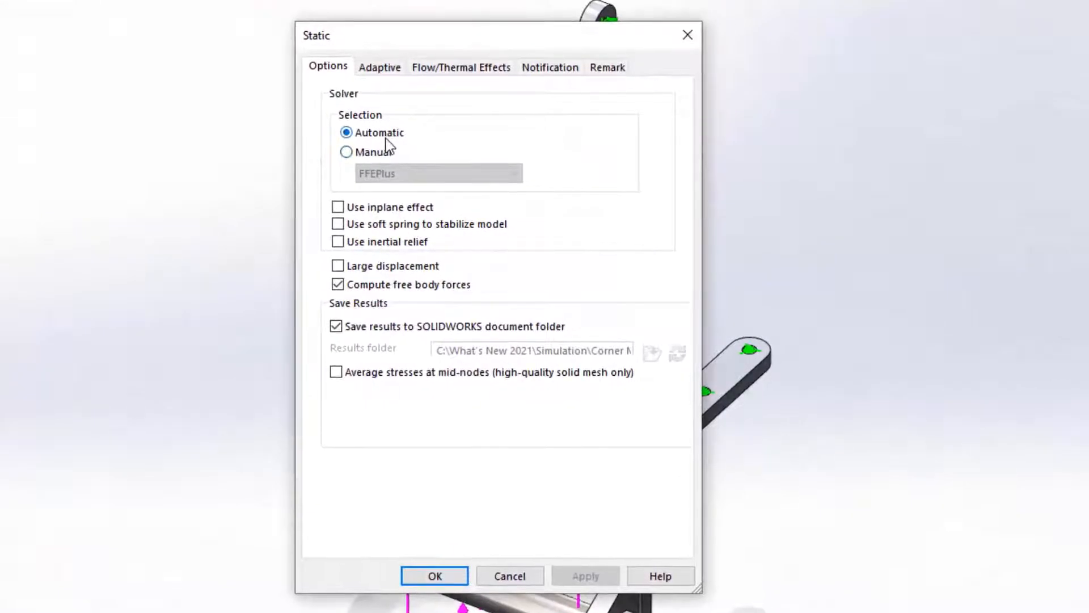
click(348, 151)
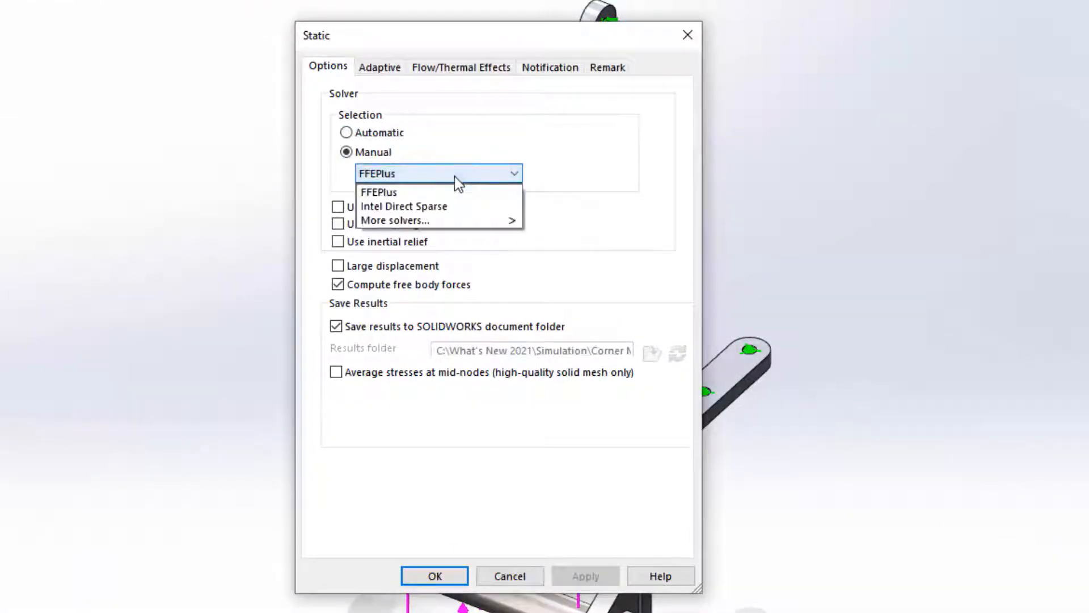
mouse_move(394, 220)
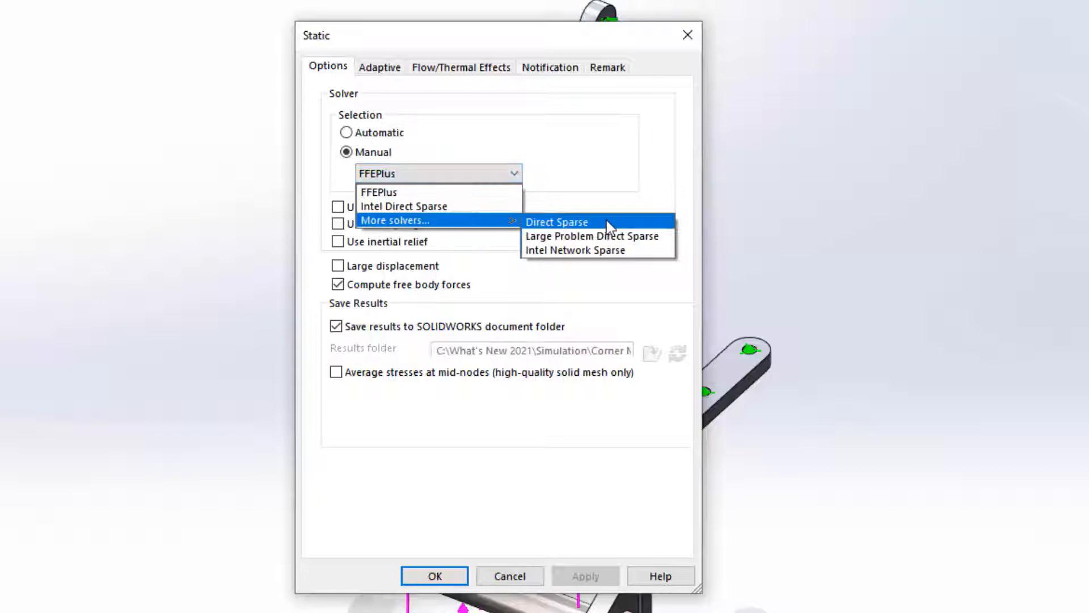
click(434, 577)
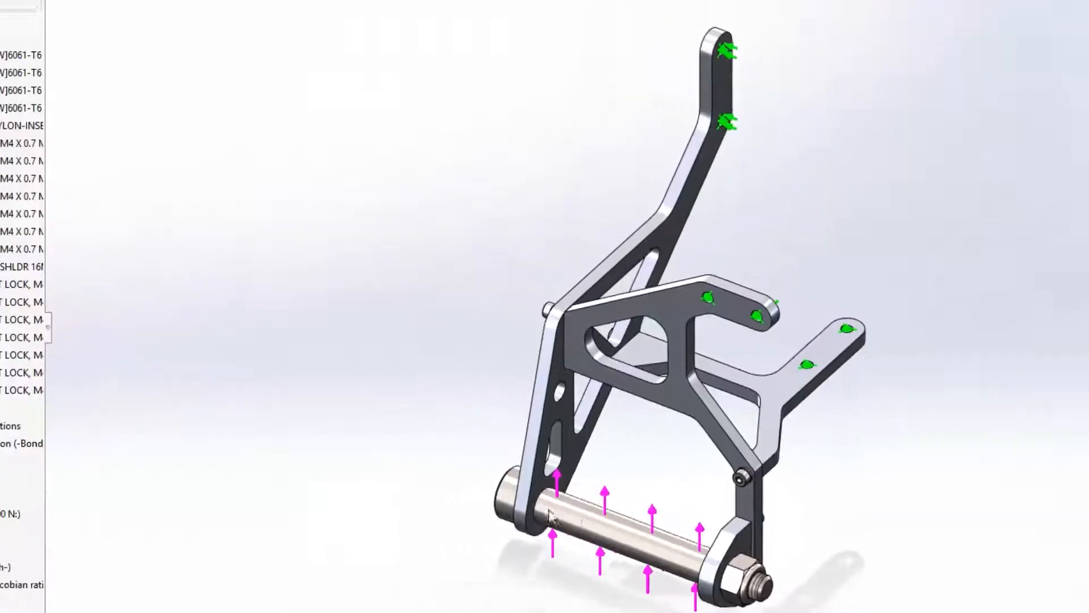
Start a Local Interaction under Connections and list its types, Contact currently set
right_click(52, 416)
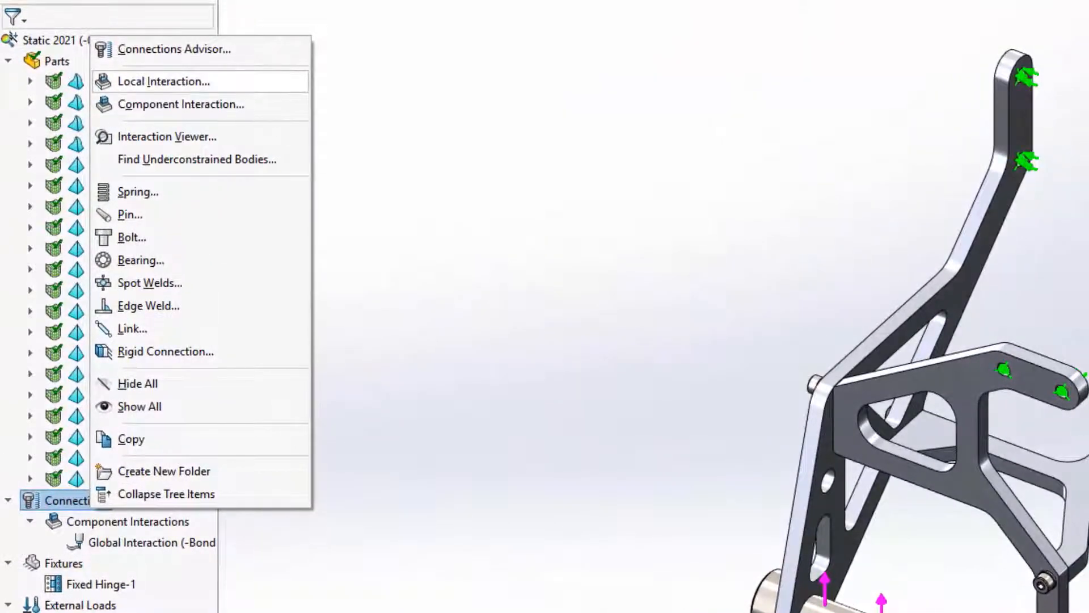
click(164, 81)
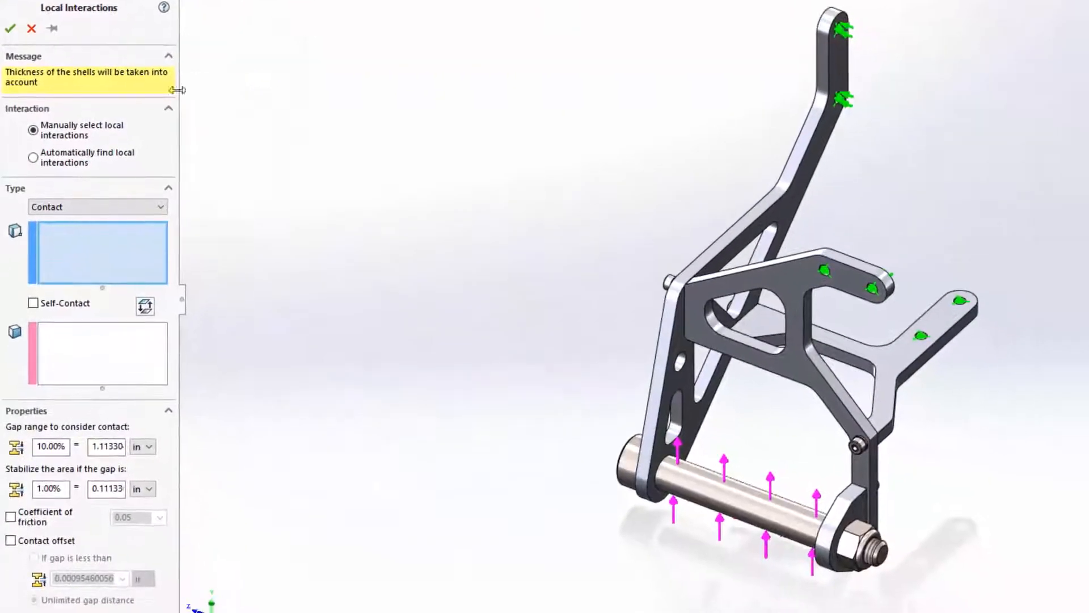
click(98, 206)
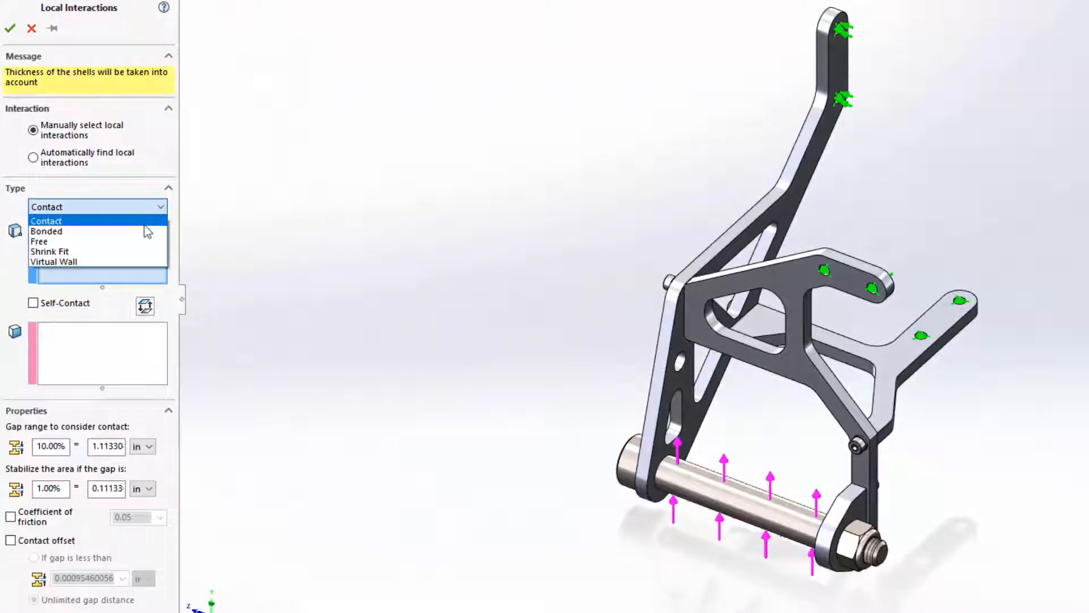
mouse_move(147, 241)
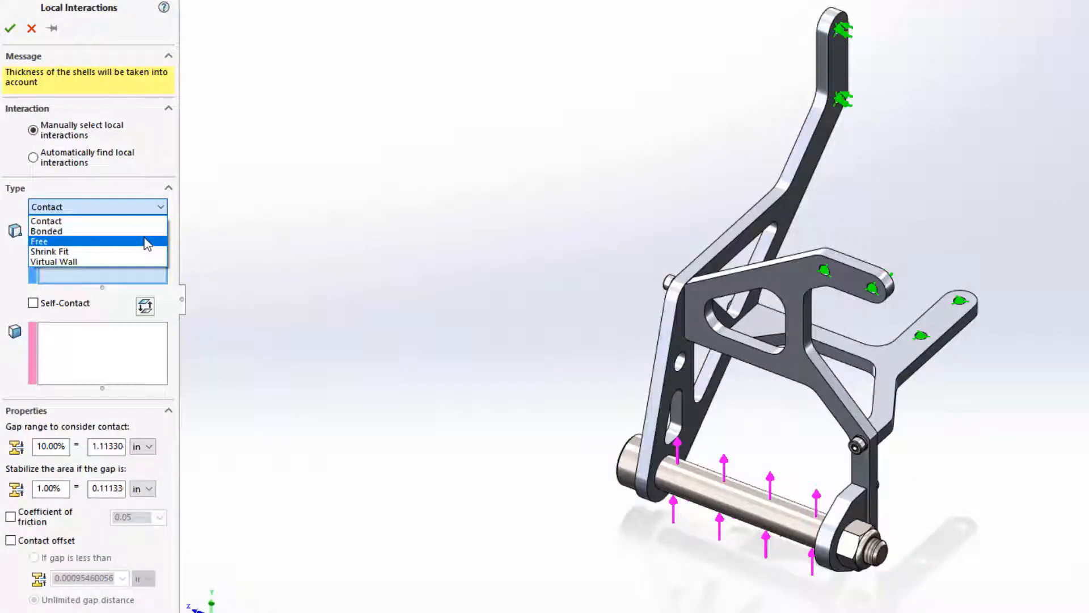
mouse_move(146, 243)
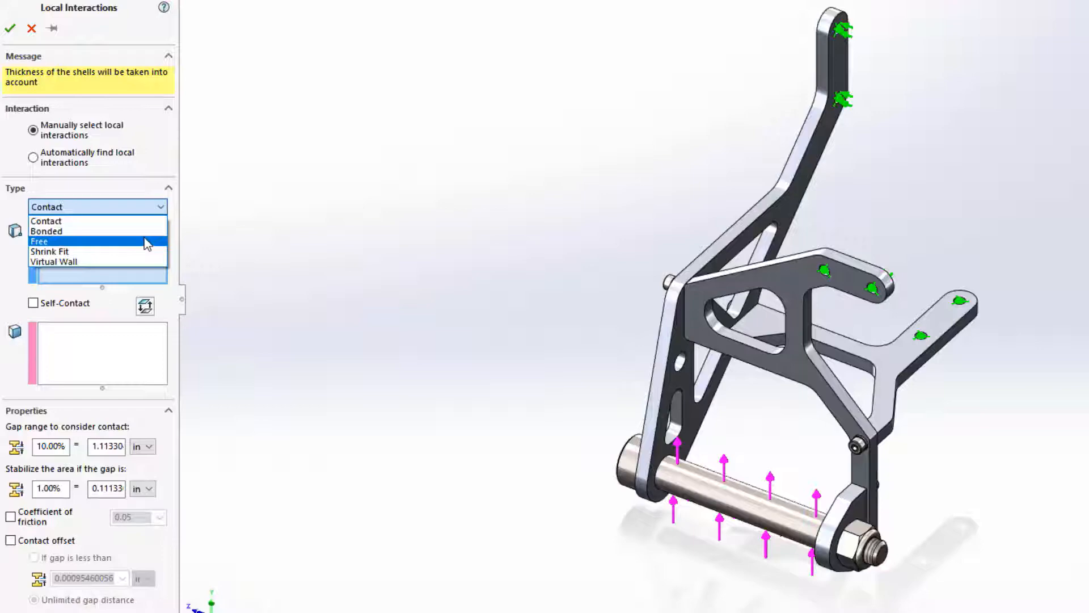